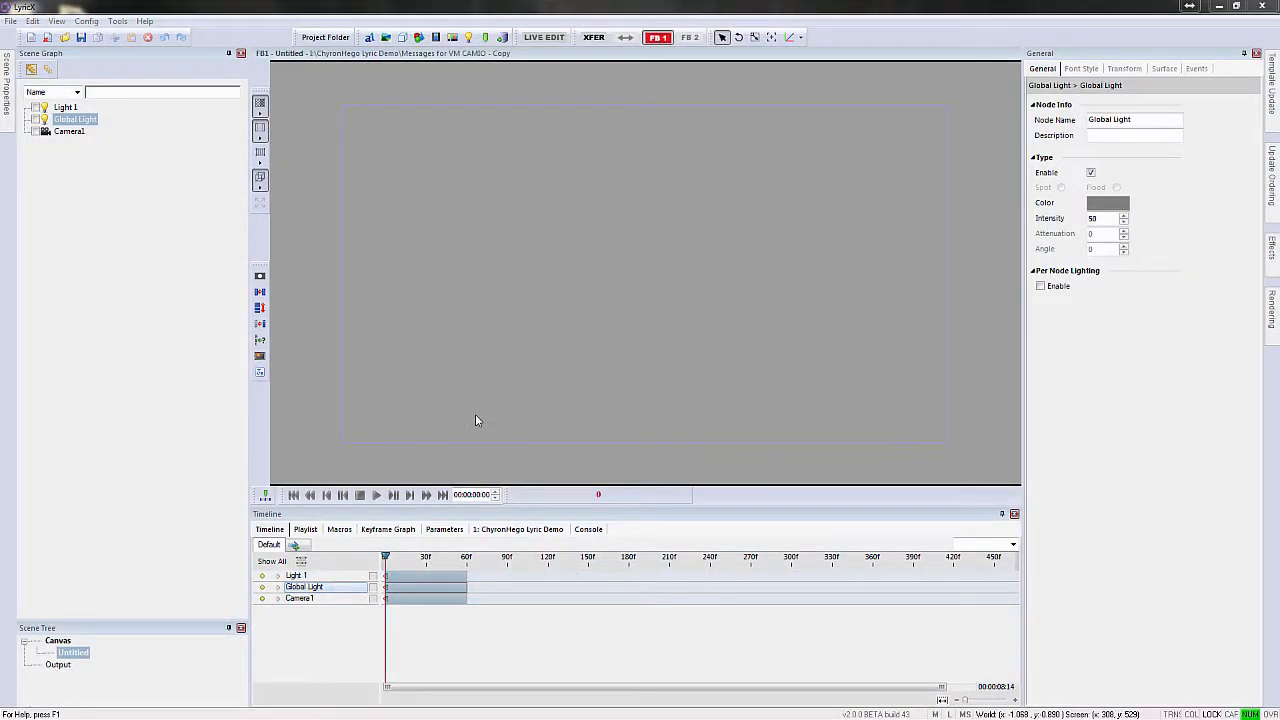
Step: Bring up the Preferences dialog from the Config menu on the CG Preferences page
left_click(90, 20)
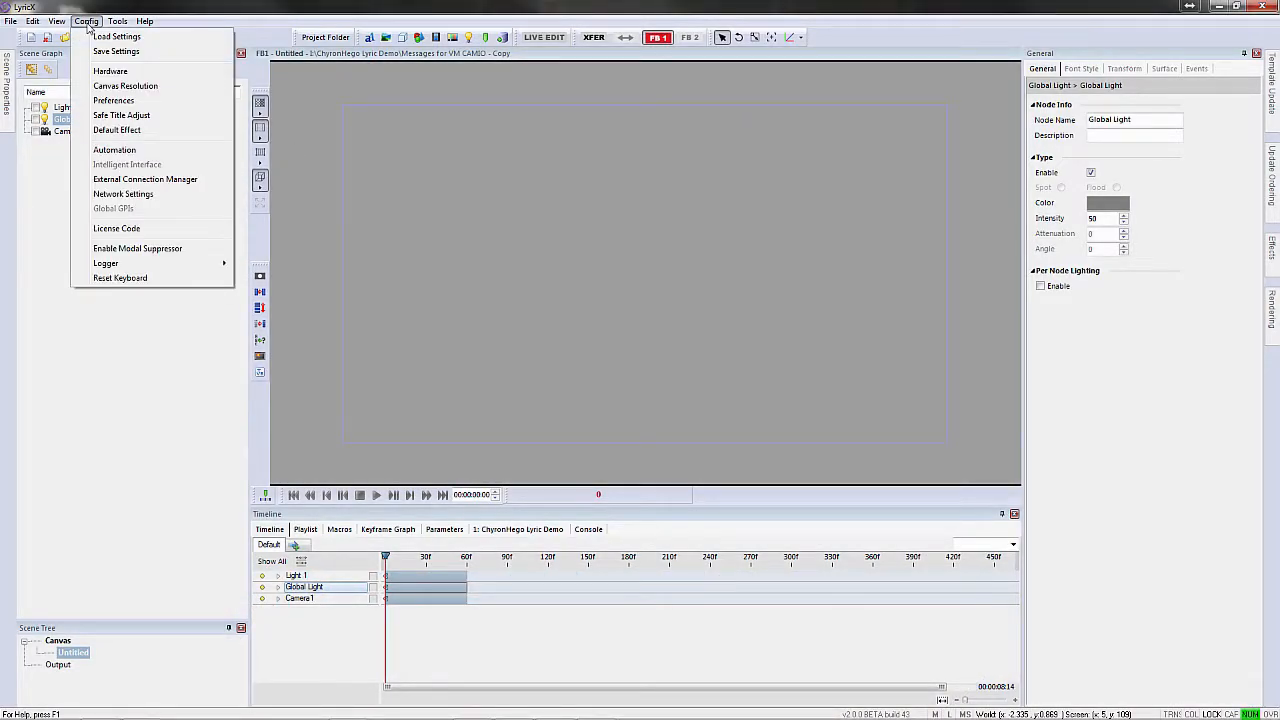
left_click(112, 100)
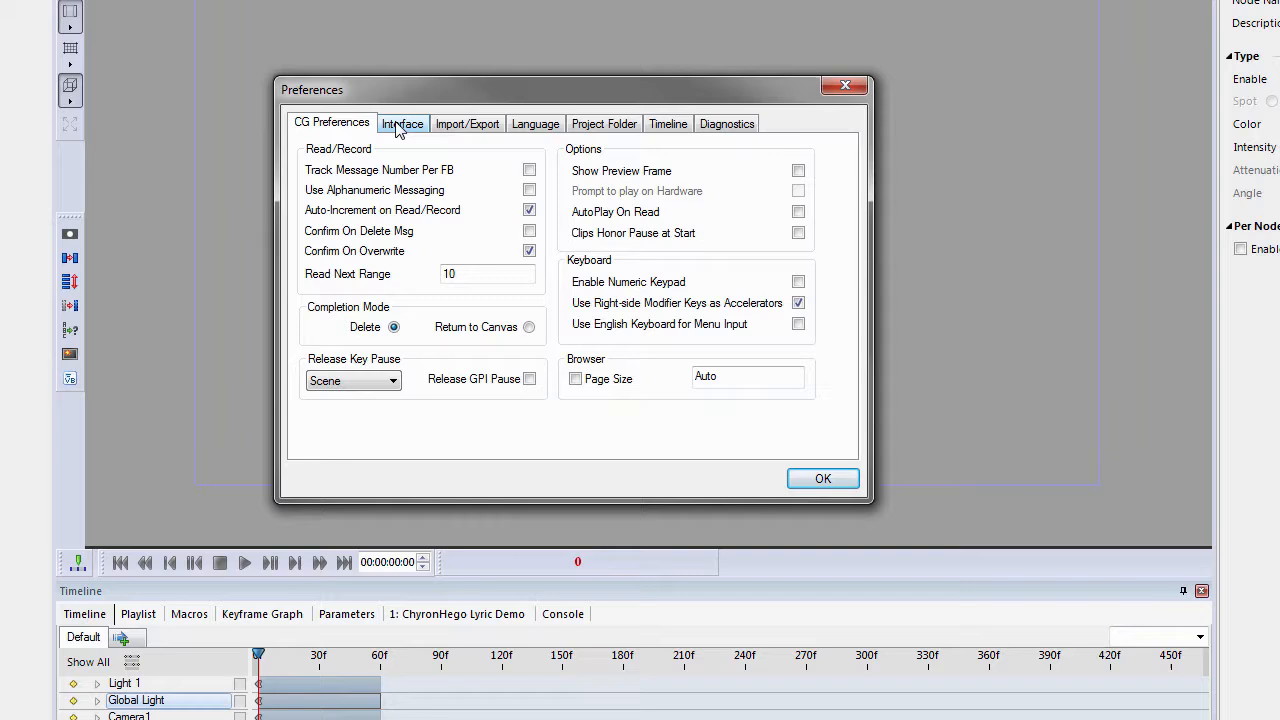
Step: Browse the Interface and Import/Export pages, then show the Timeline preferences
left_click(402, 124)
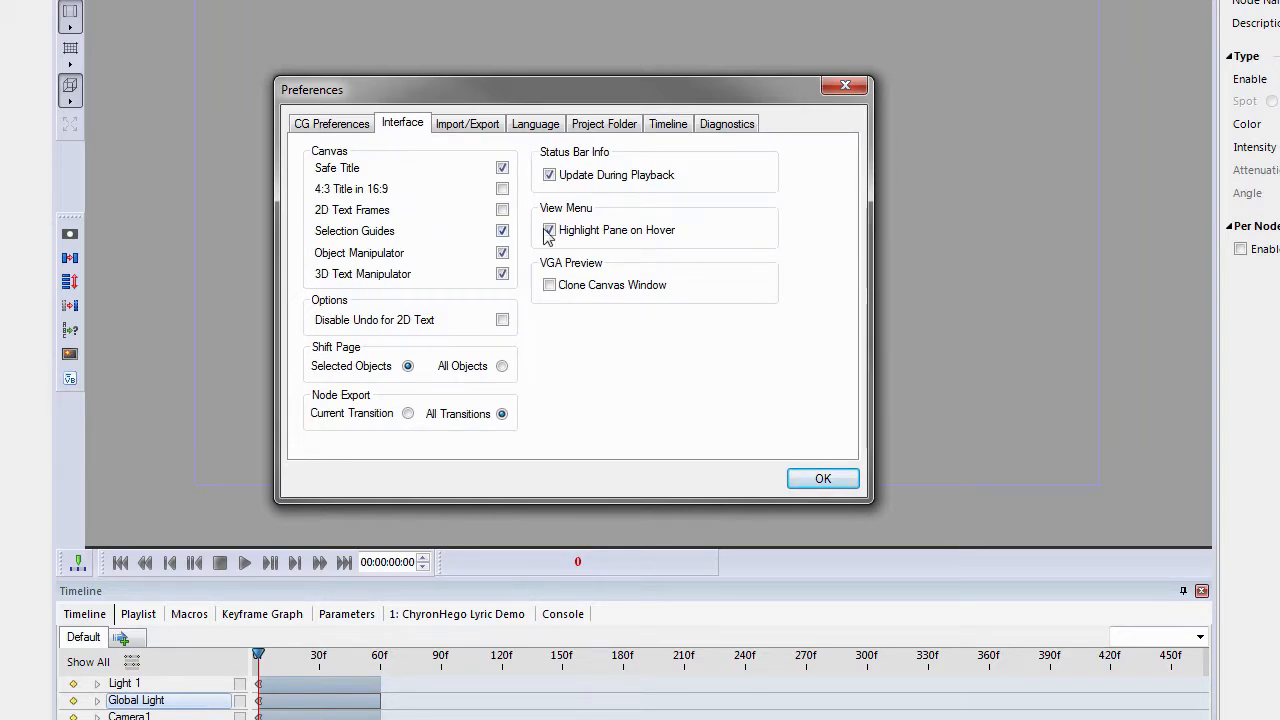
left_click(468, 124)
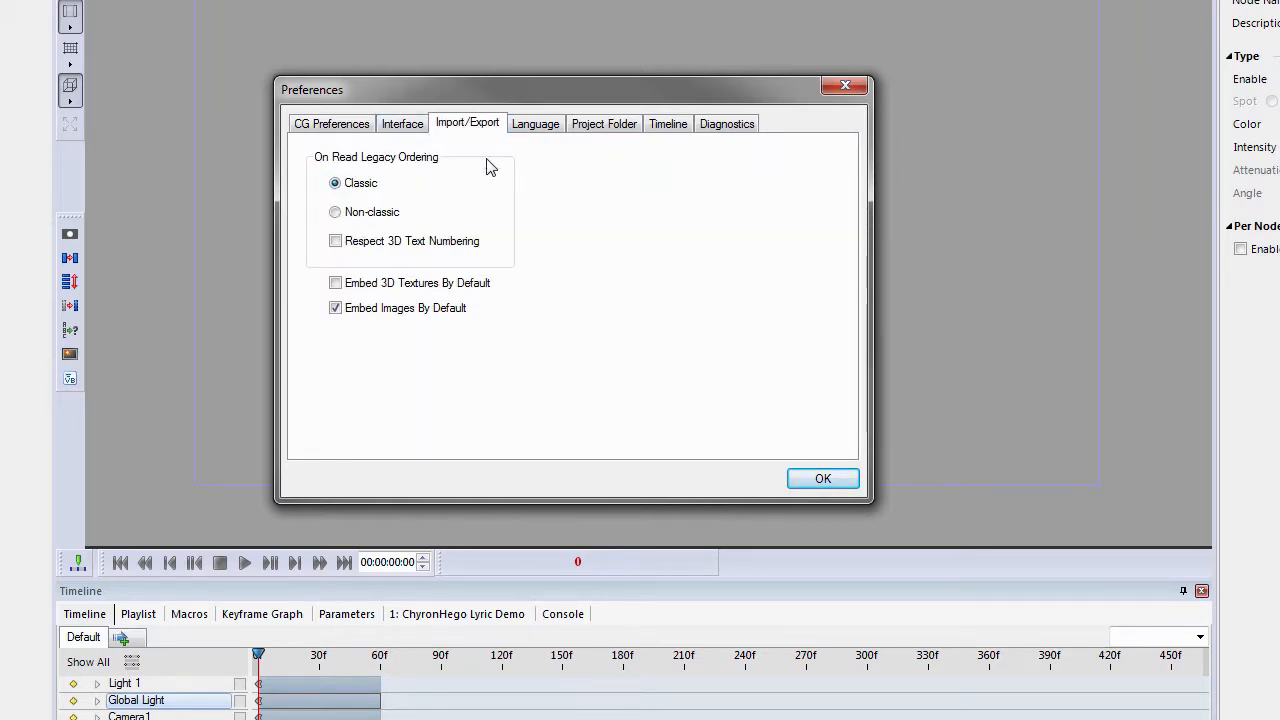
mouse_move(528, 300)
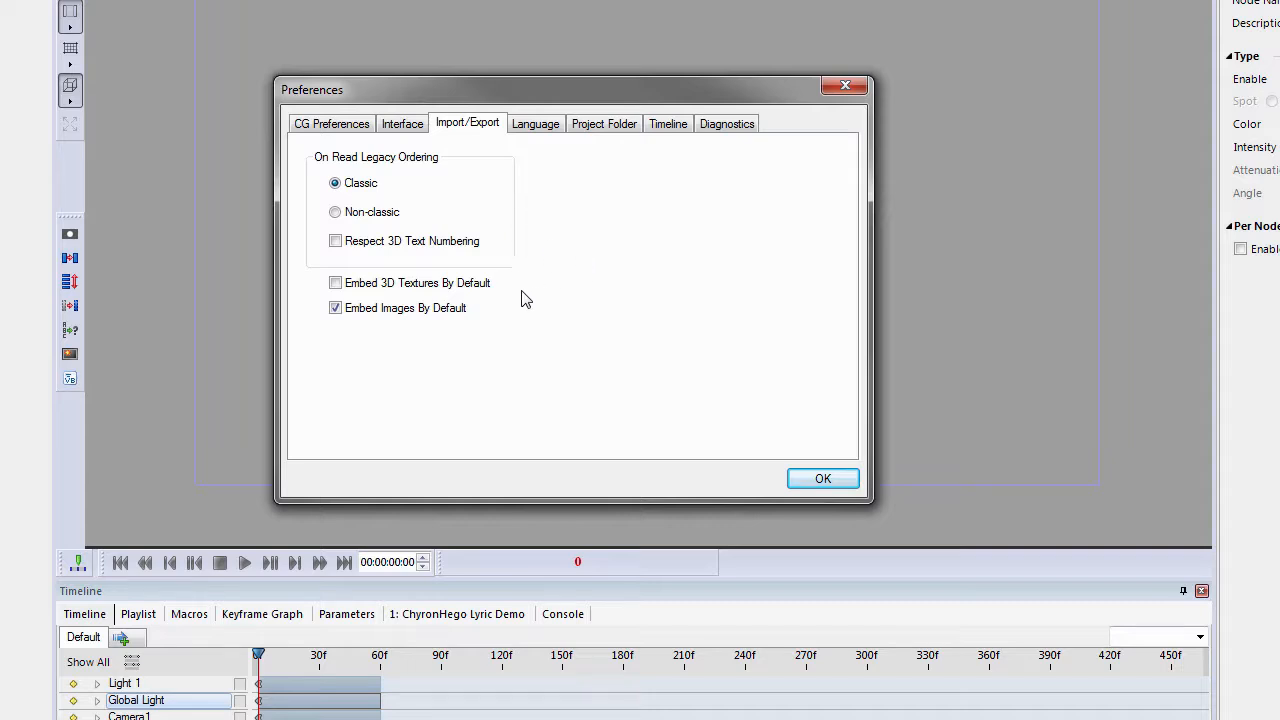
mouse_move(584, 300)
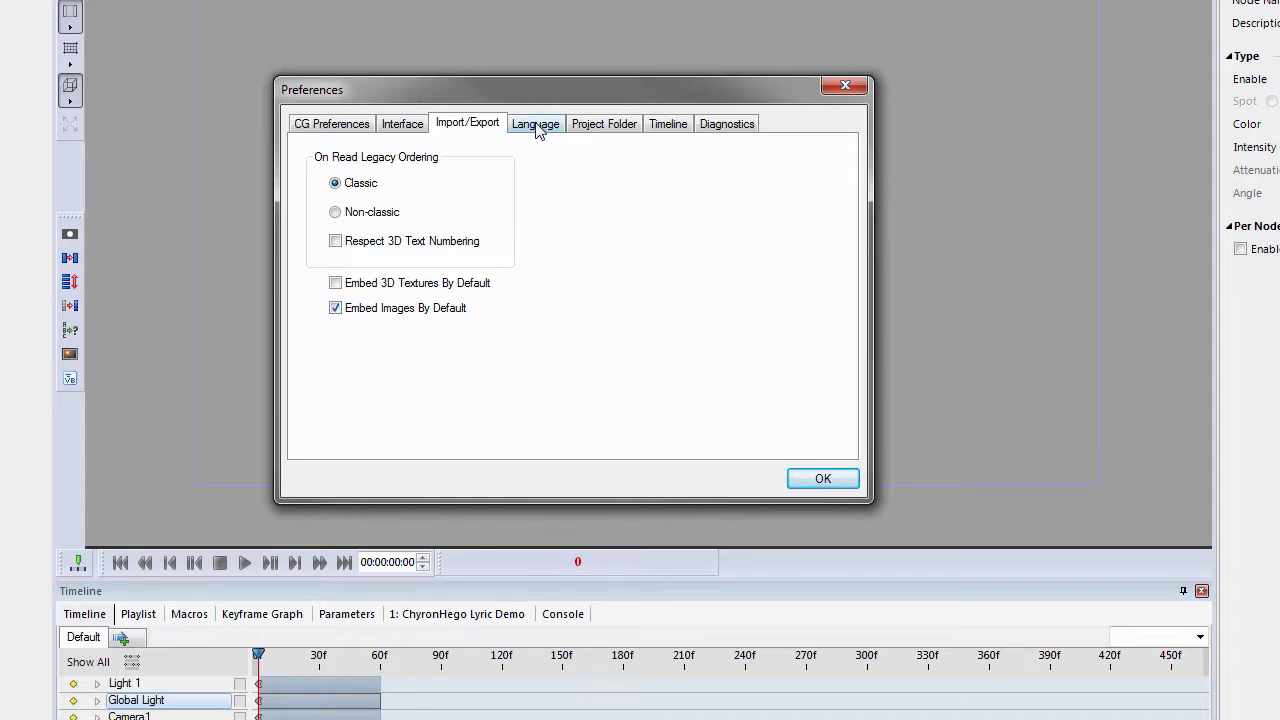
left_click(668, 124)
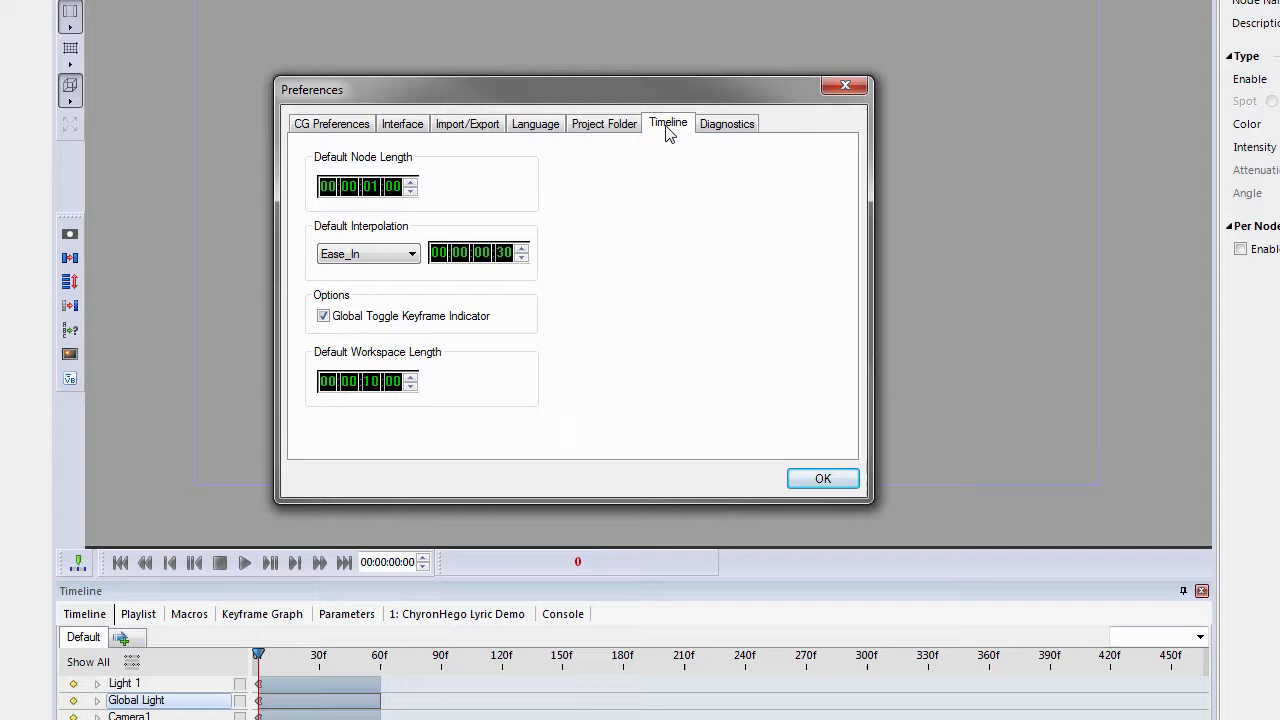
mouse_move(388, 164)
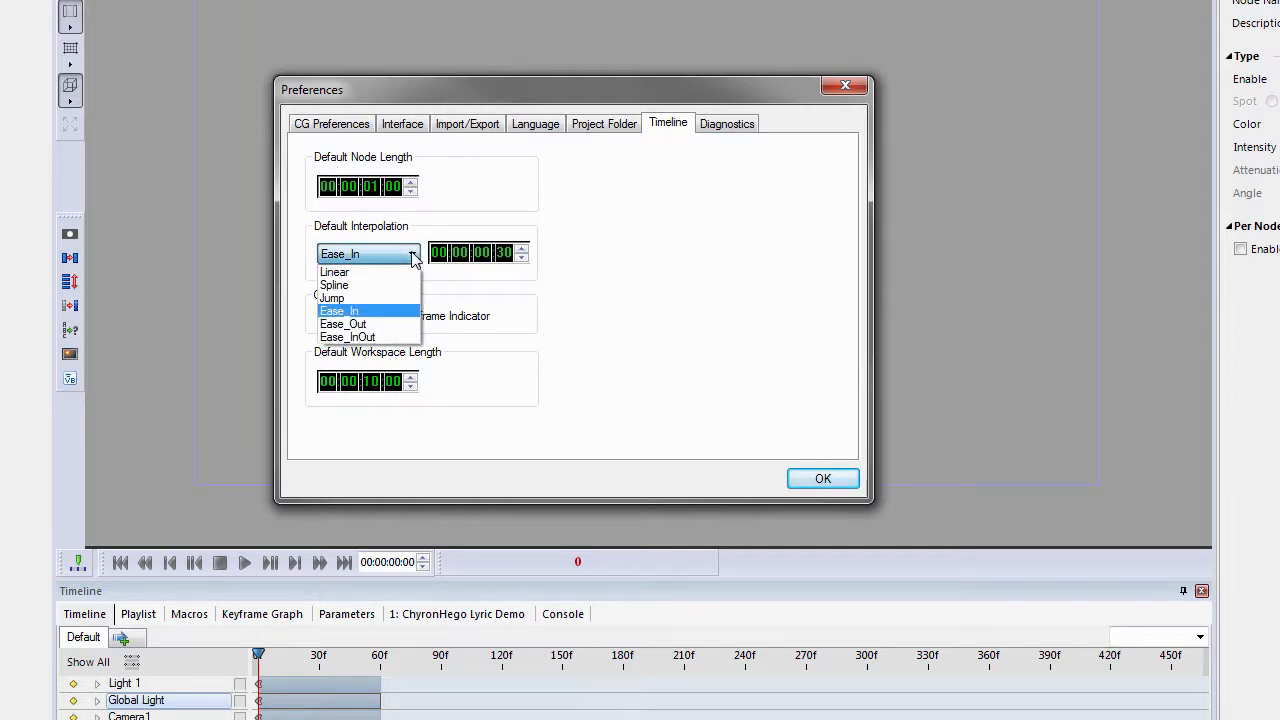
Step: Make Ease_In the default timeline interpolation and confirm the change with OK
left_click(338, 310)
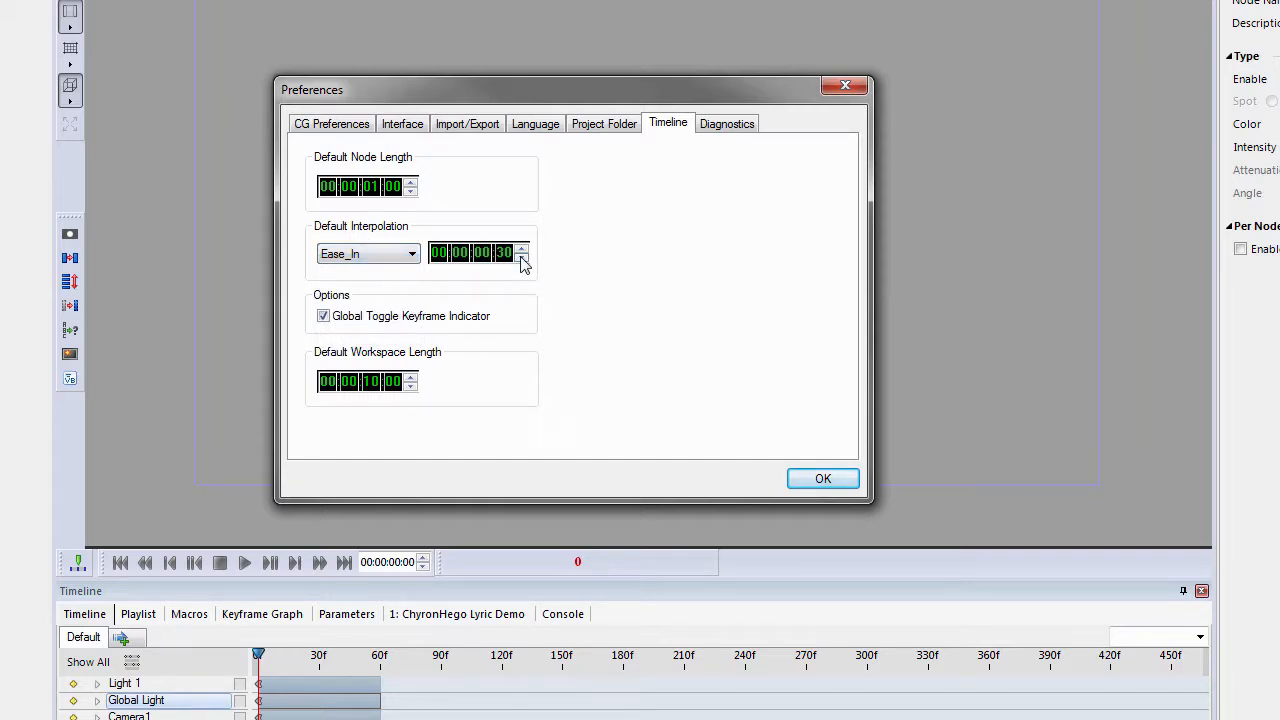
mouse_move(330, 360)
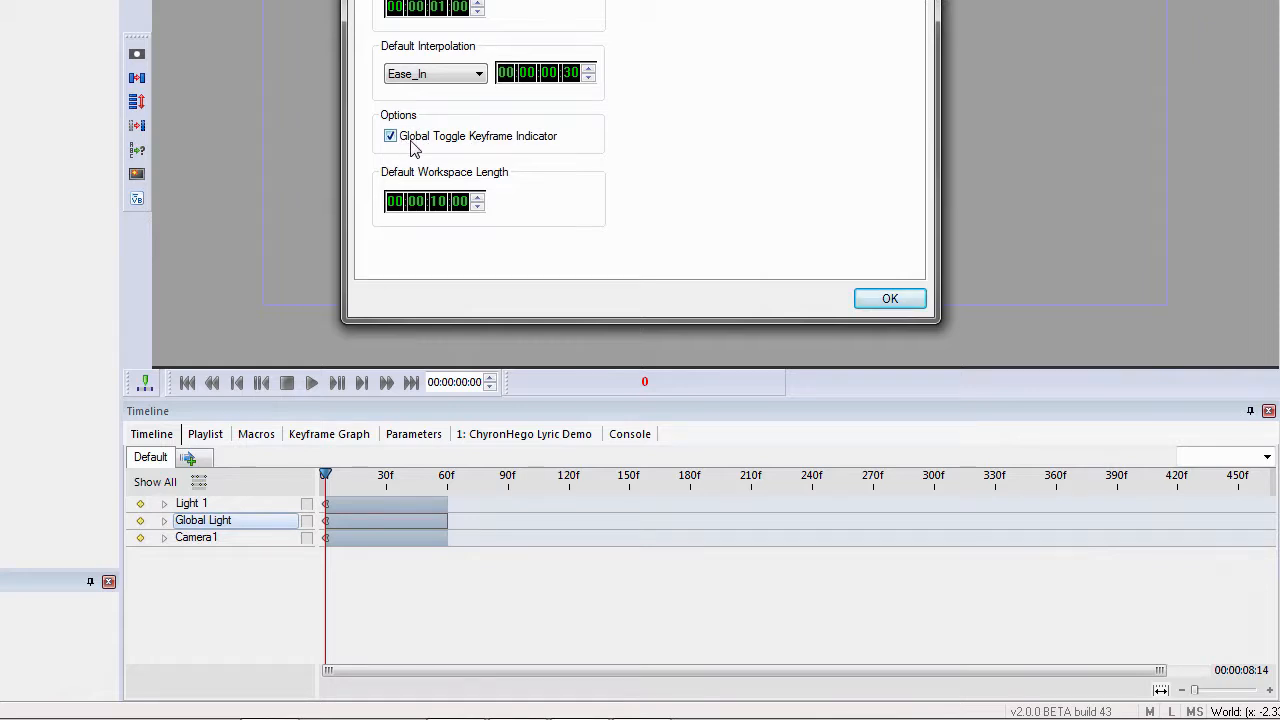
mouse_move(472, 130)
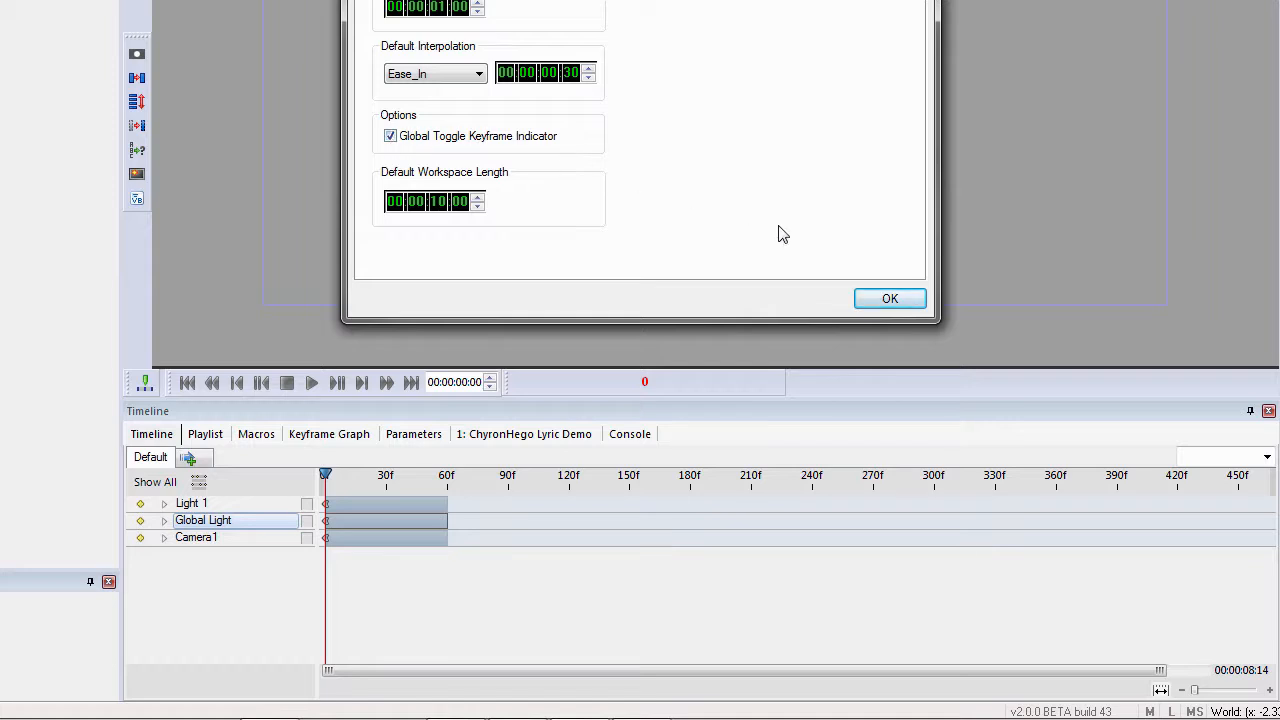
left_click(888, 298)
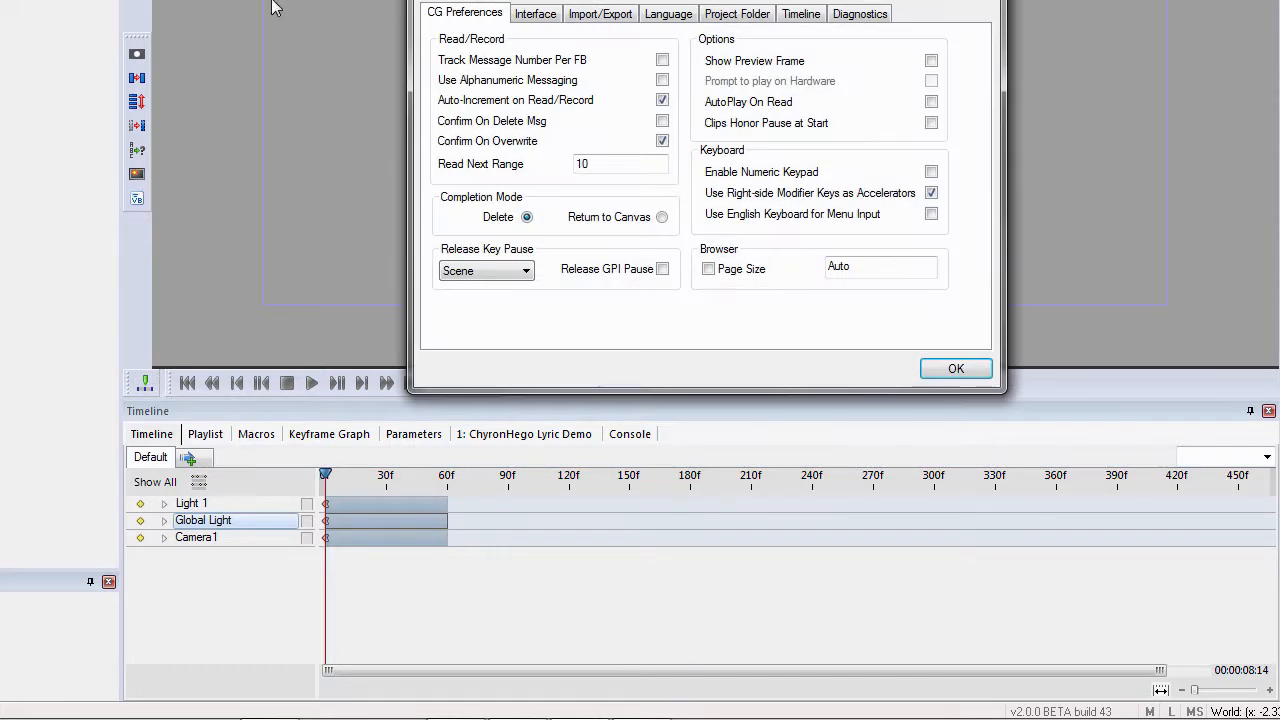
Step: Toggle Global Toggle Keyframe Indicator off and back on, then close Preferences
left_click(800, 12)
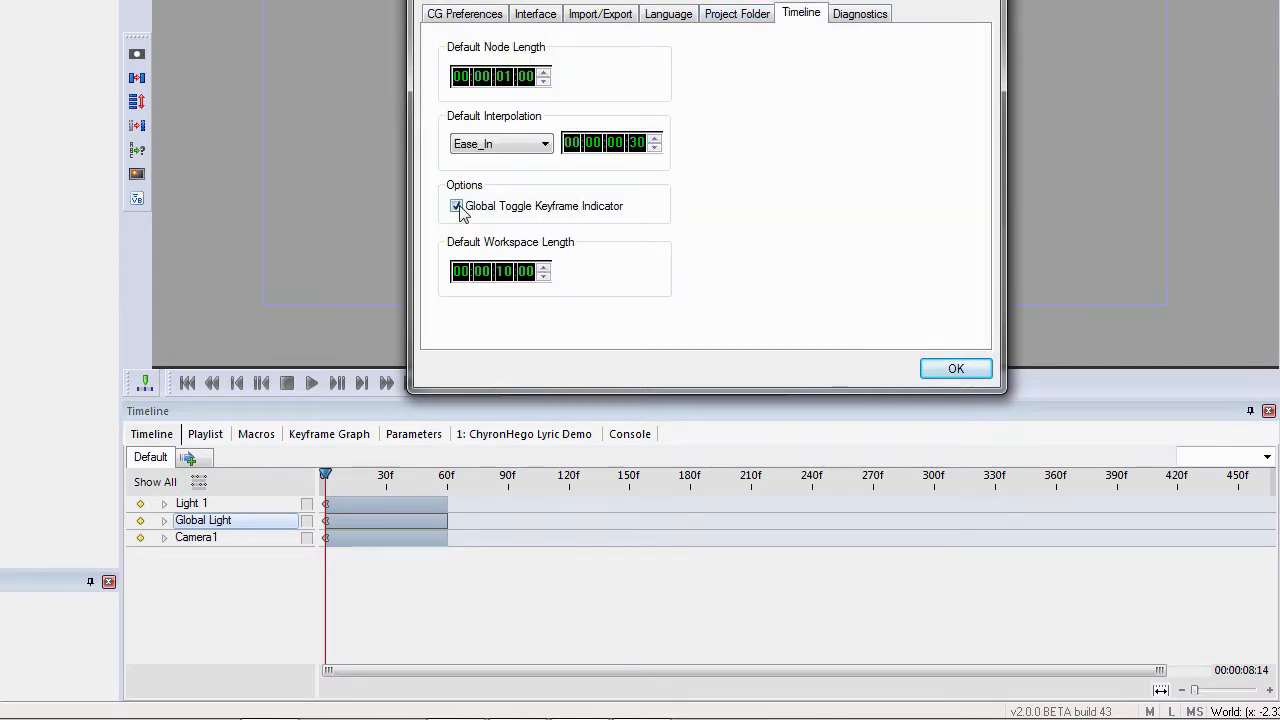
left_click(956, 368)
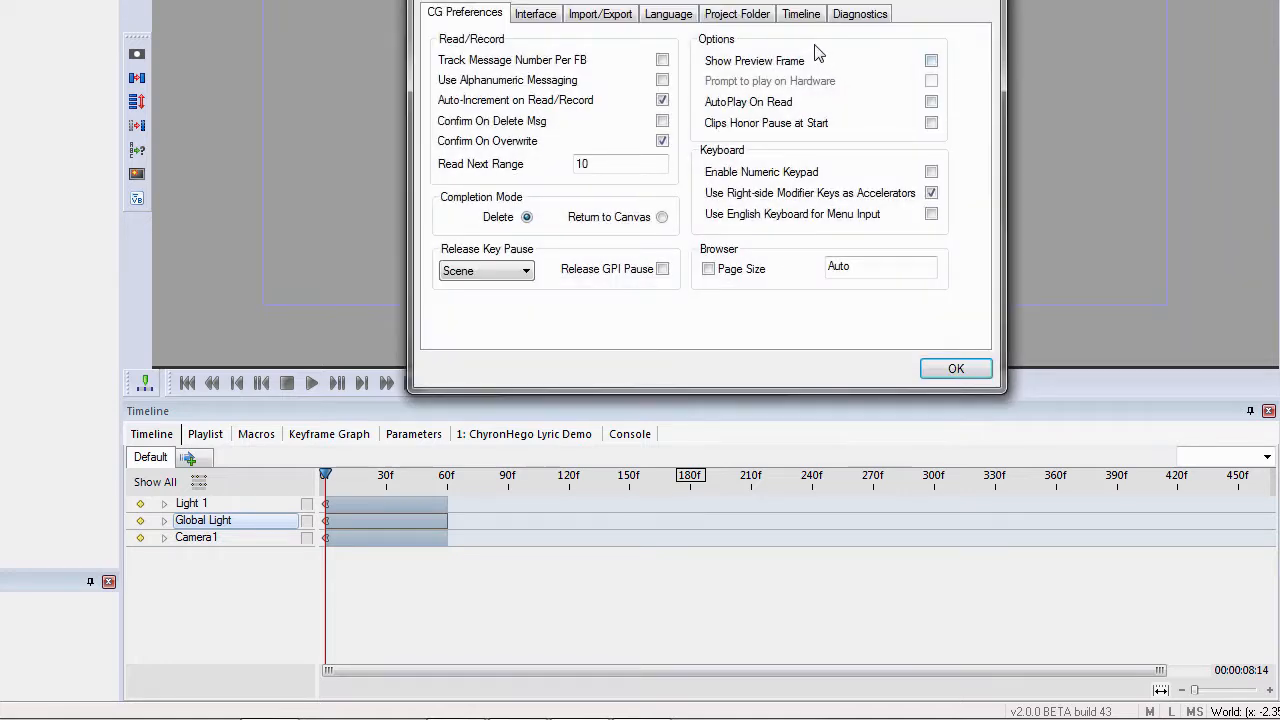
left_click(800, 12)
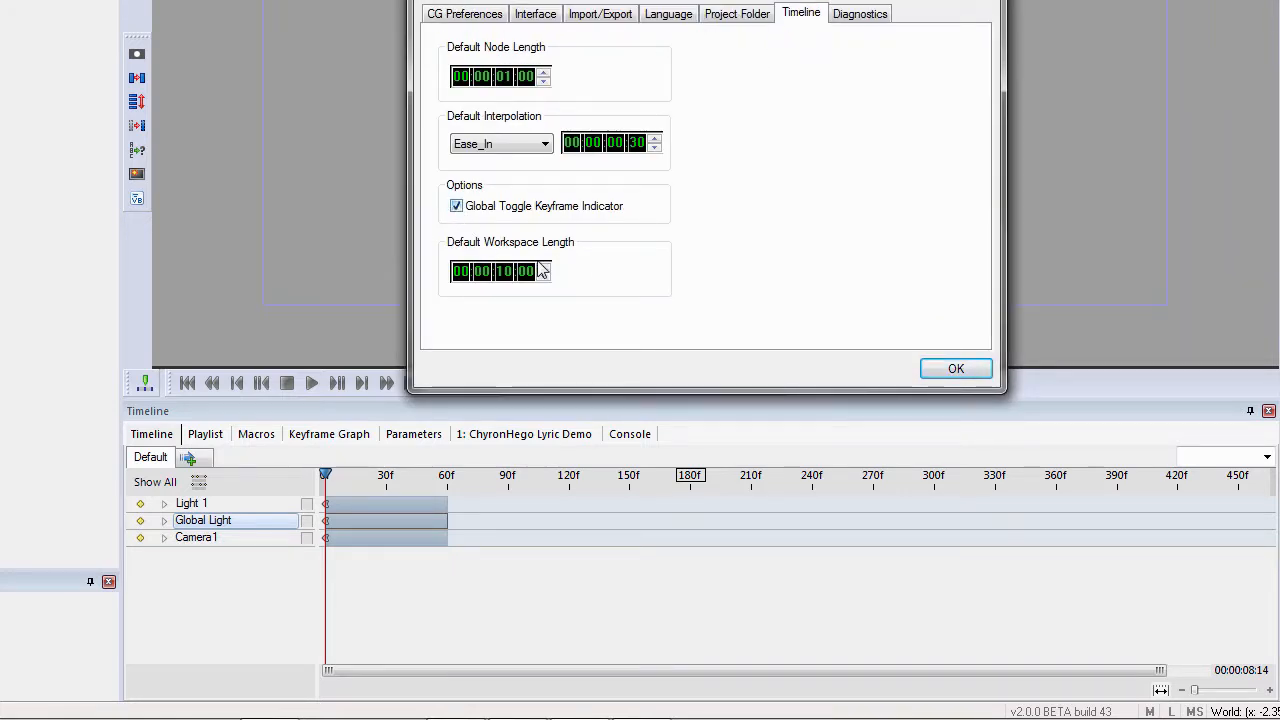
left_click(956, 368)
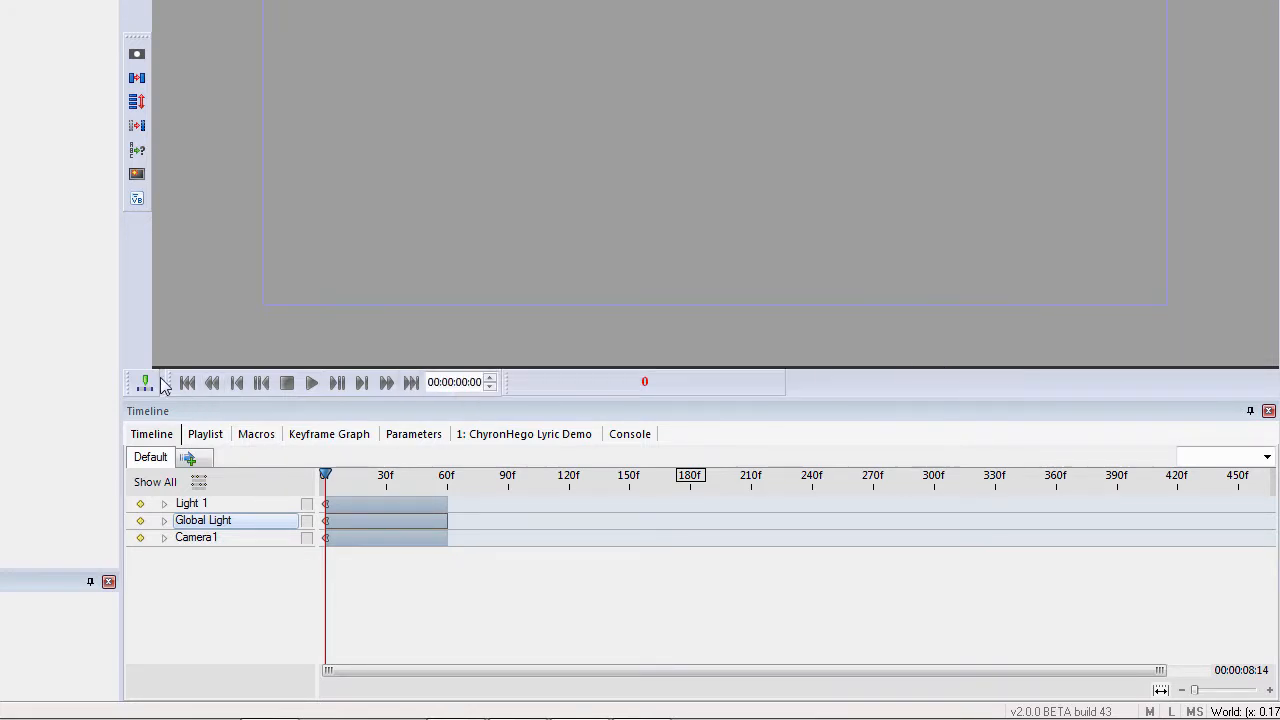